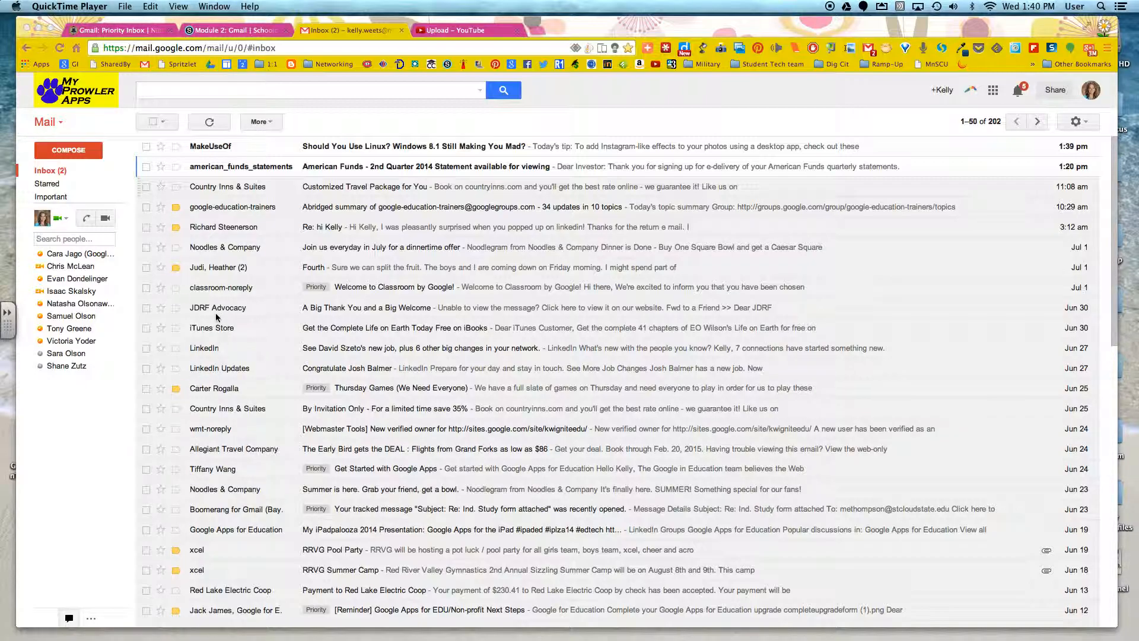
{"action": "mouse_move", "coordinate": [174, 274]}
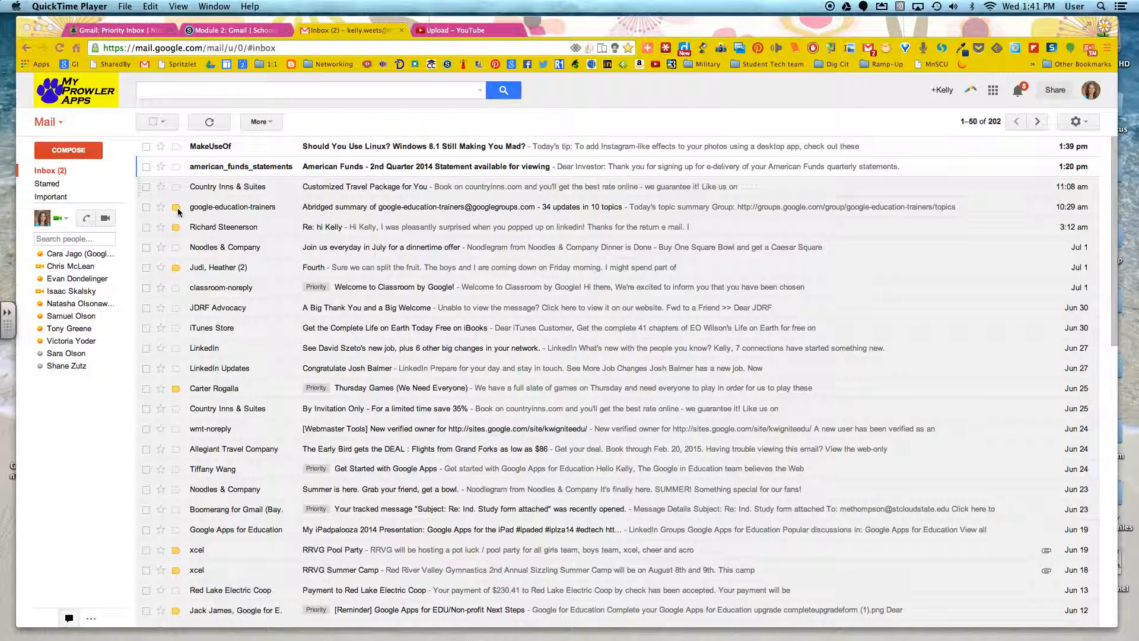
{"action": "mouse_move", "coordinate": [226, 300]}
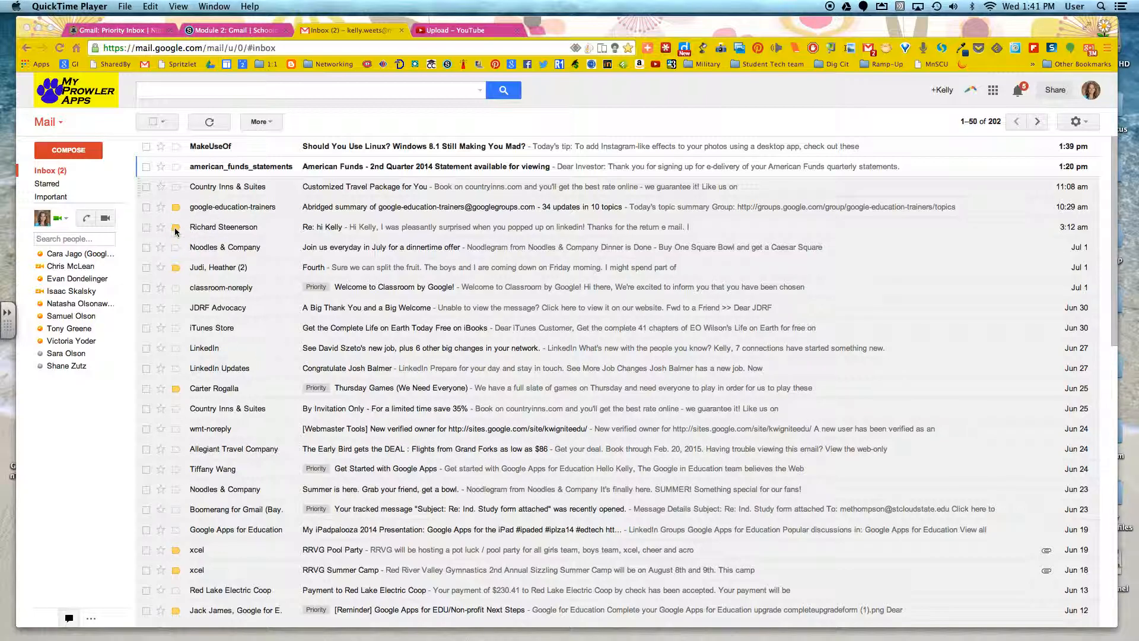
Mark an inbox conversation as important using its importance marker
{"action": "left_click", "coordinate": [177, 226]}
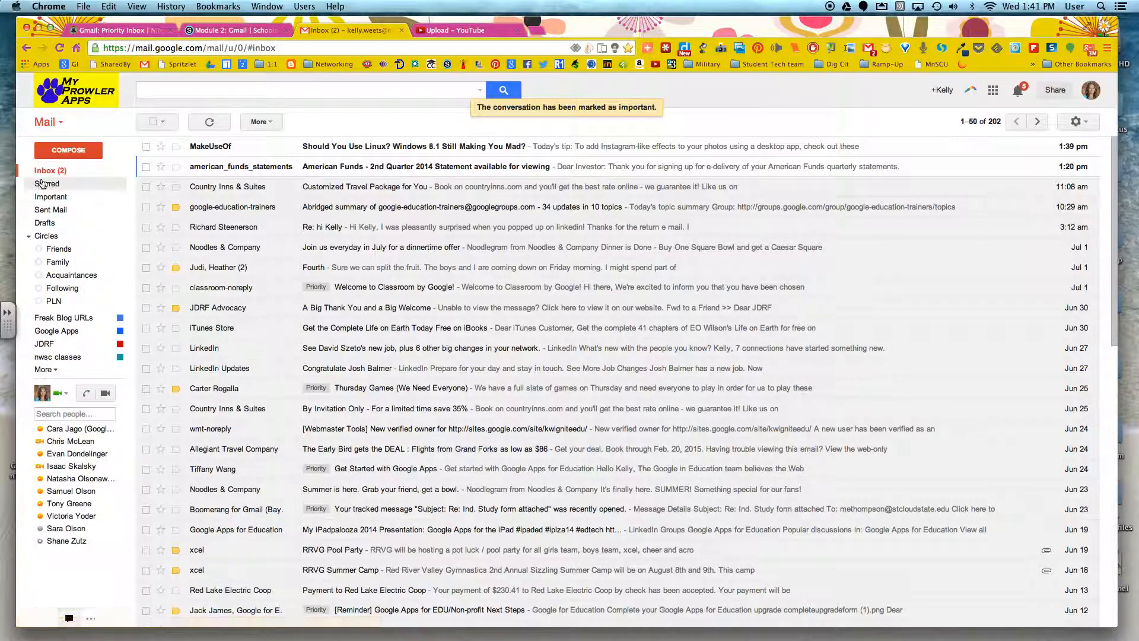
{"action": "mouse_move", "coordinate": [49, 196]}
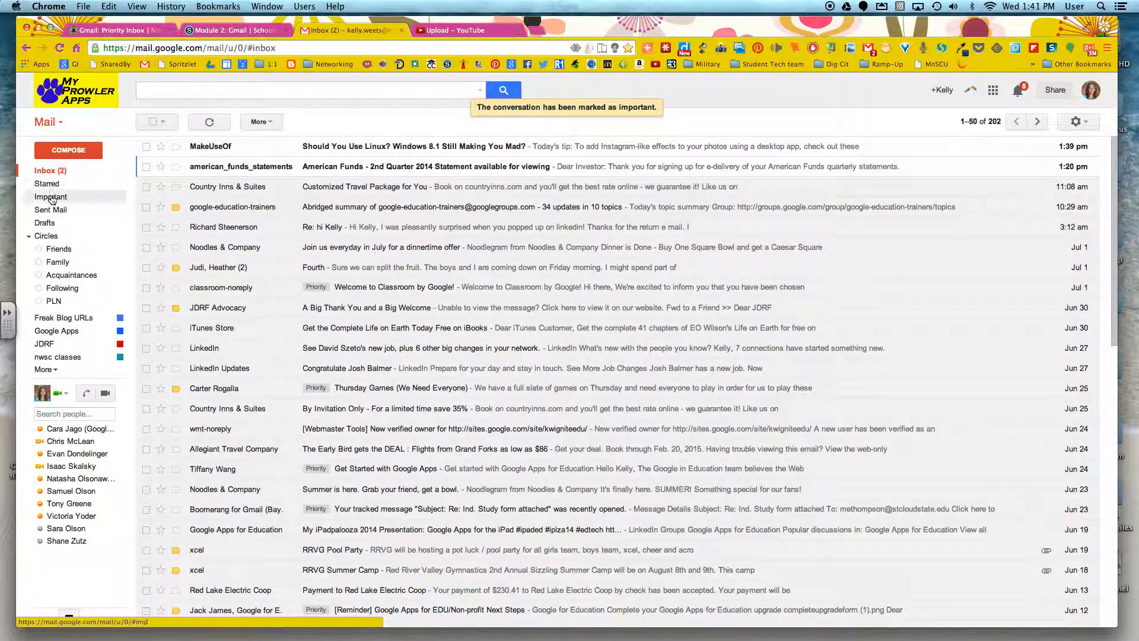
Switch to the Important view listing only important conversations
{"action": "left_click", "coordinate": [51, 196]}
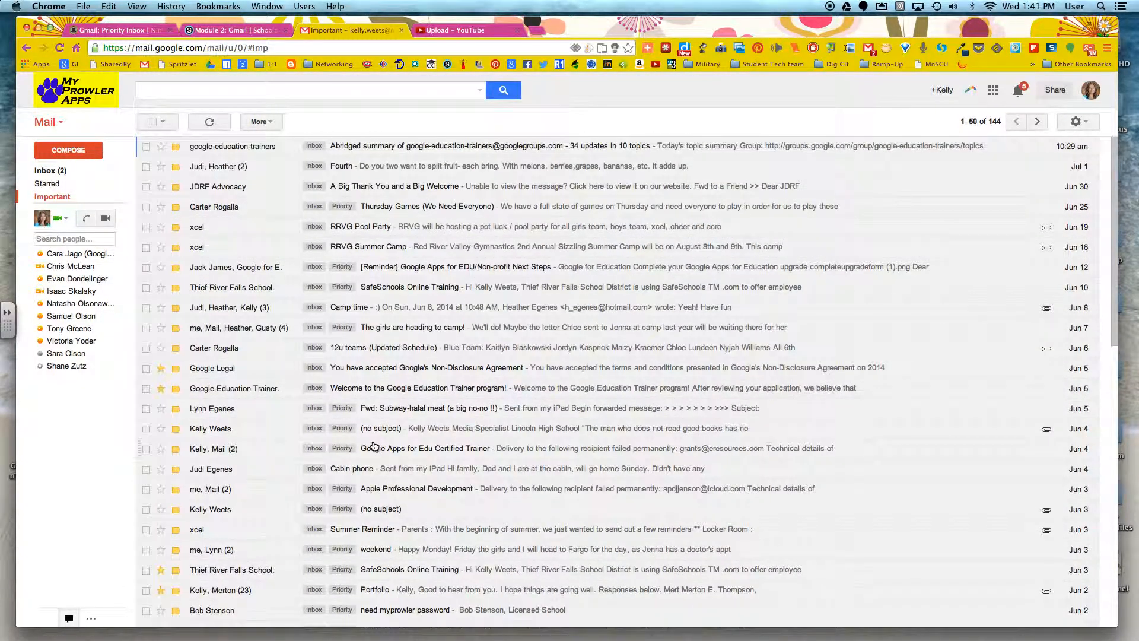
{"action": "mouse_move", "coordinate": [312, 414]}
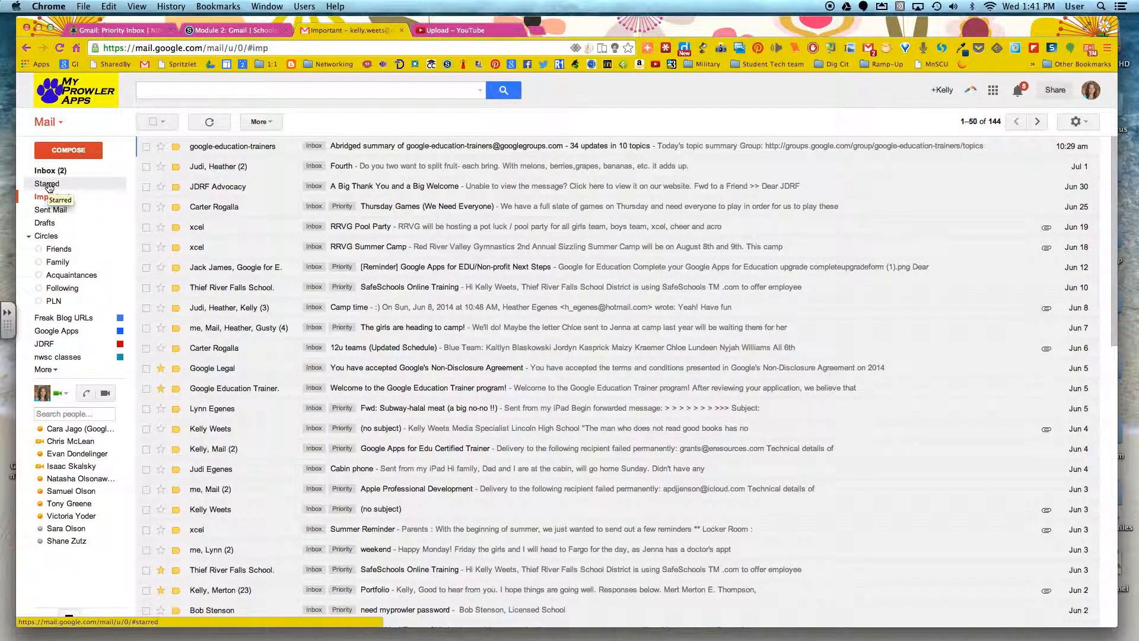
Switch to the Starred view showing the six starred conversations
{"action": "left_click", "coordinate": [46, 183]}
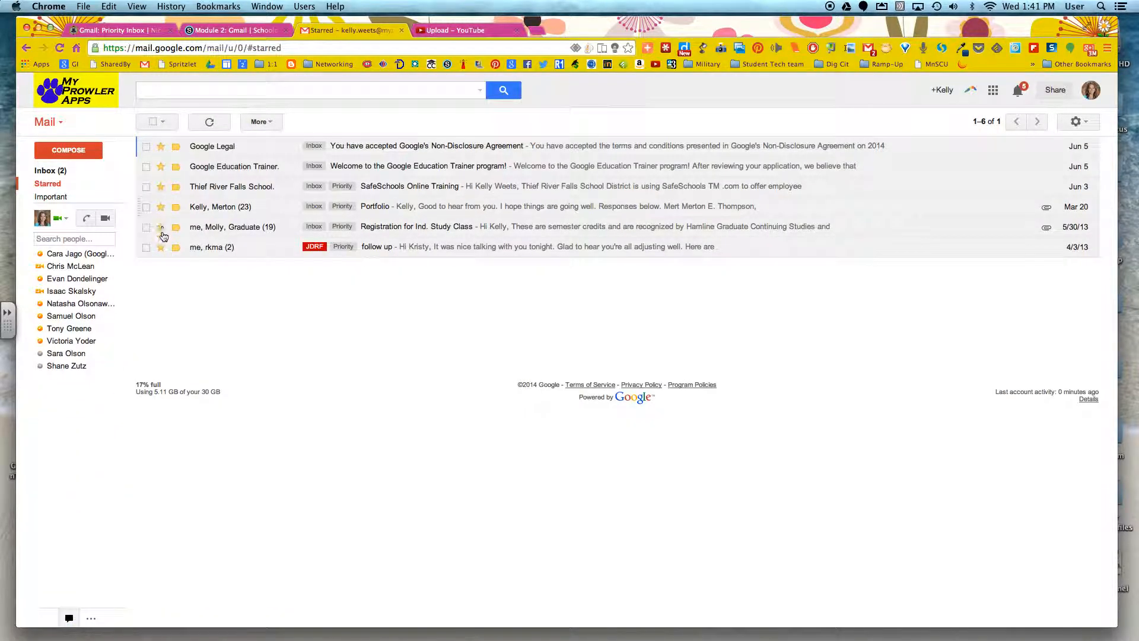
{"action": "mouse_move", "coordinate": [161, 247]}
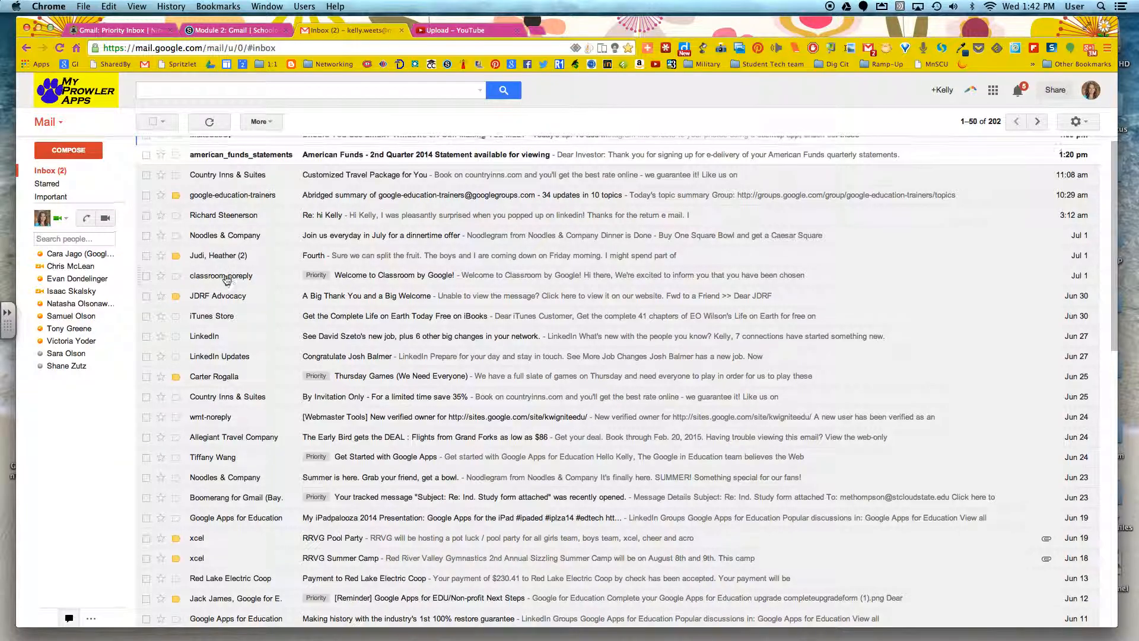
{"action": "left_click", "coordinate": [147, 339]}
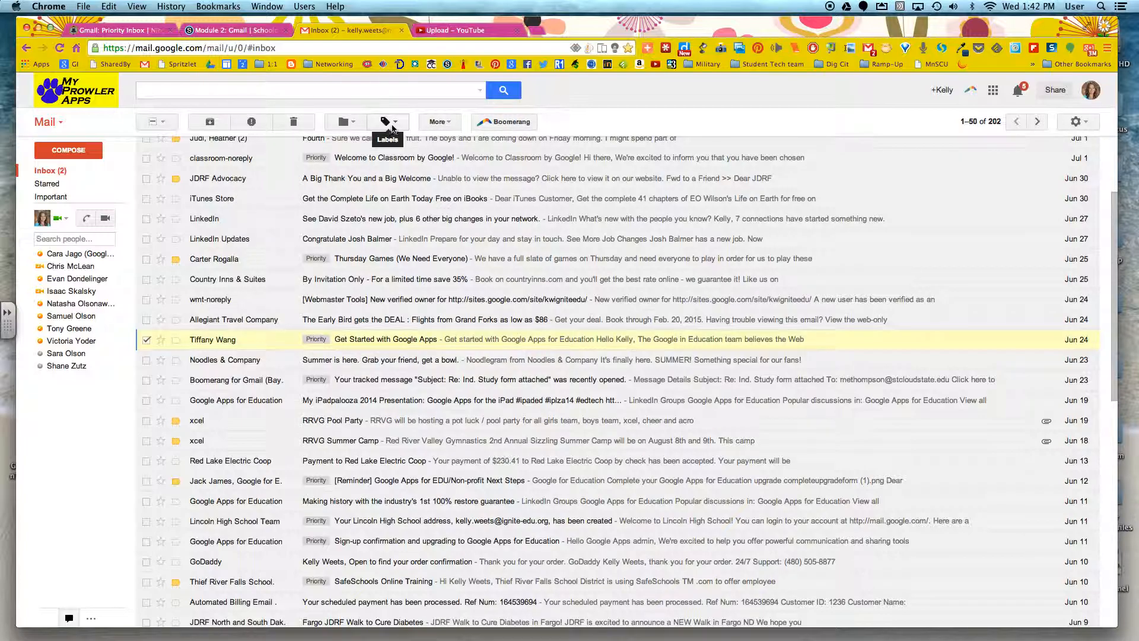
{"action": "left_click", "coordinate": [387, 121]}
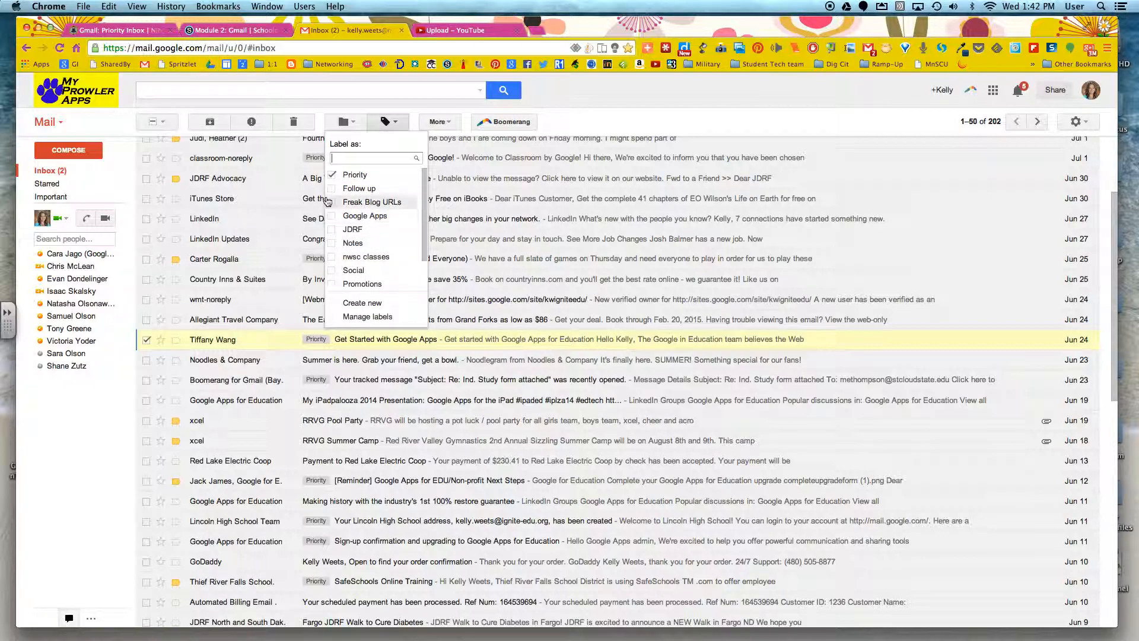
{"action": "left_click", "coordinate": [332, 175]}
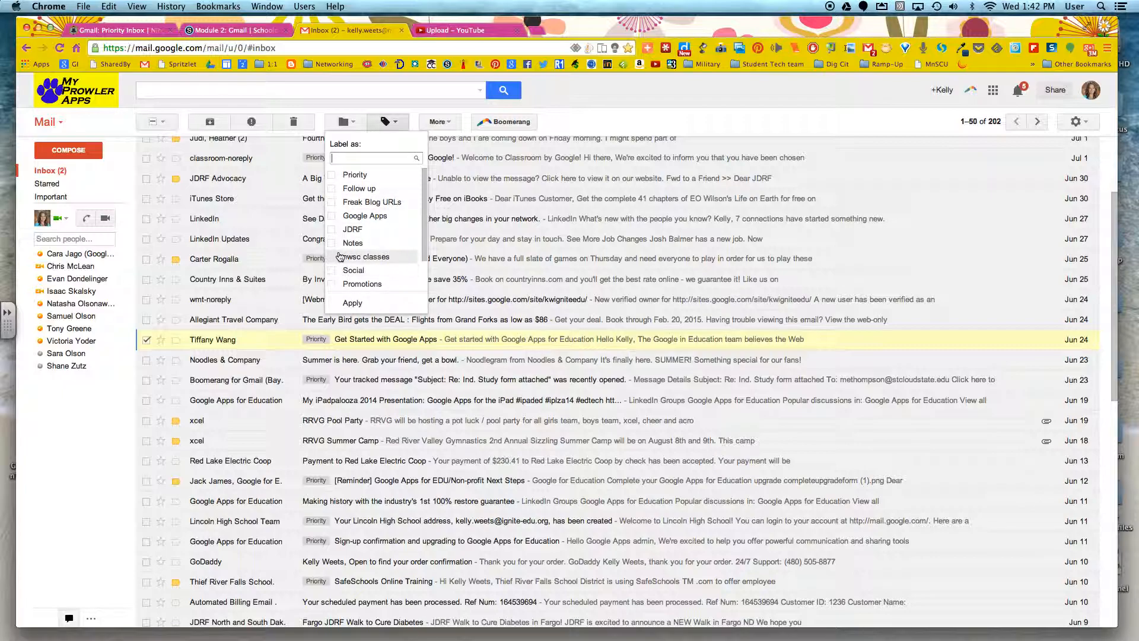
{"action": "left_click", "coordinate": [333, 256]}
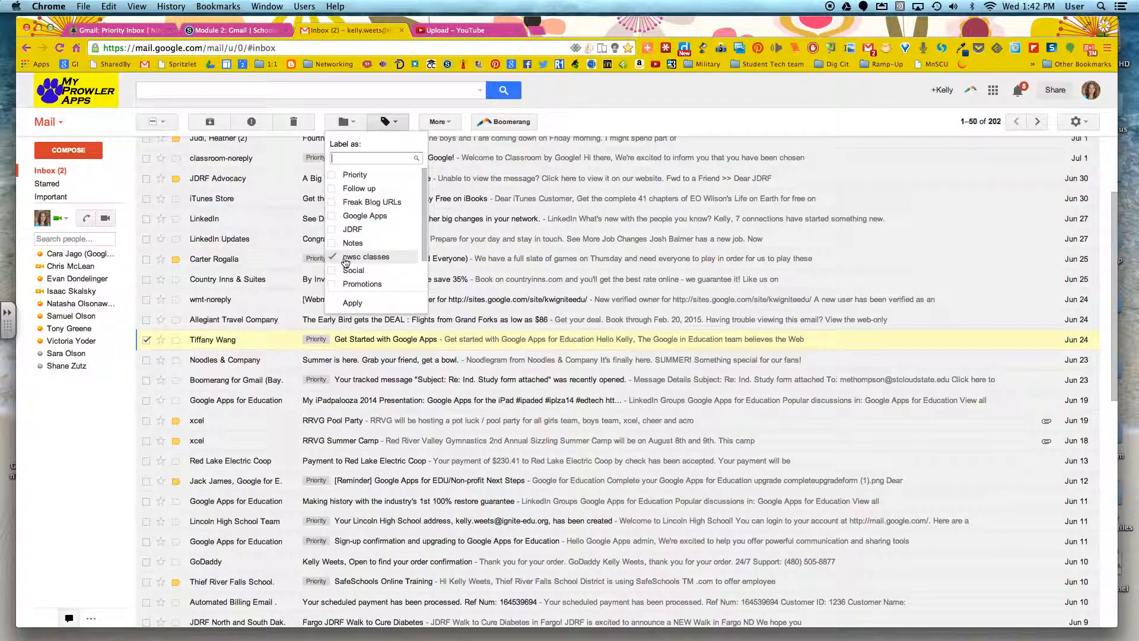
{"action": "mouse_move", "coordinate": [364, 216]}
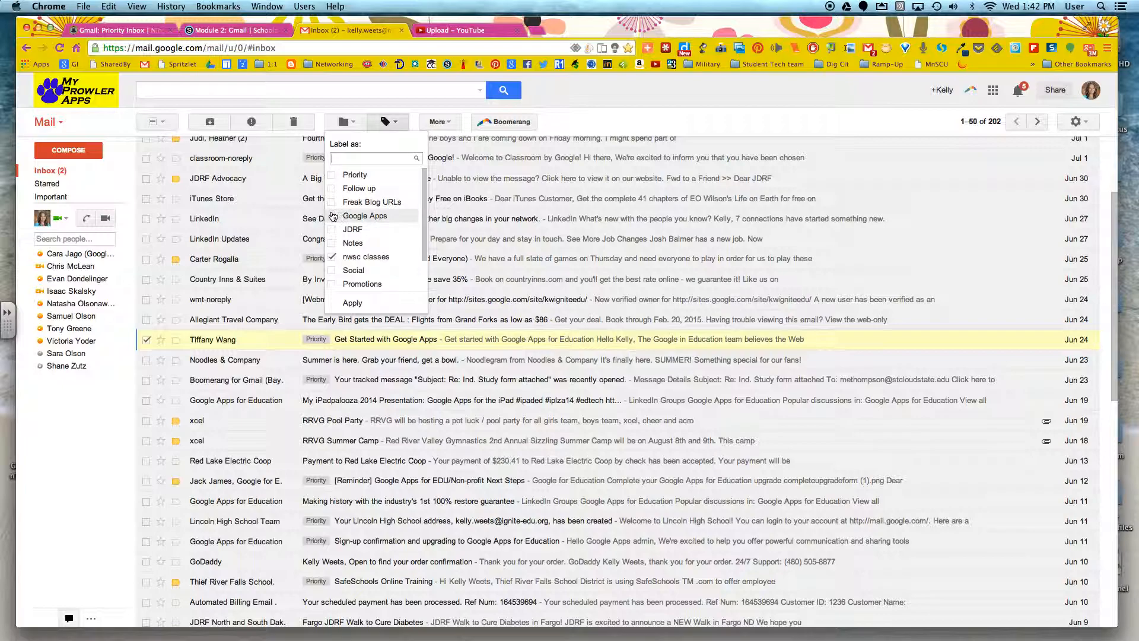
{"action": "mouse_move", "coordinate": [352, 228]}
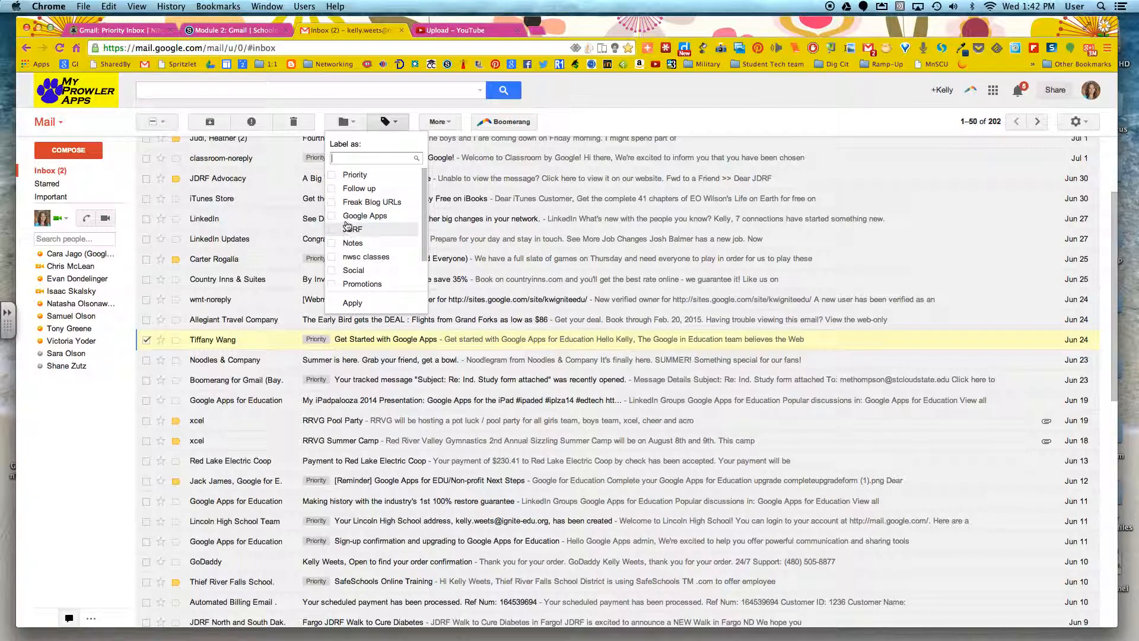
{"action": "left_click", "coordinate": [332, 216]}
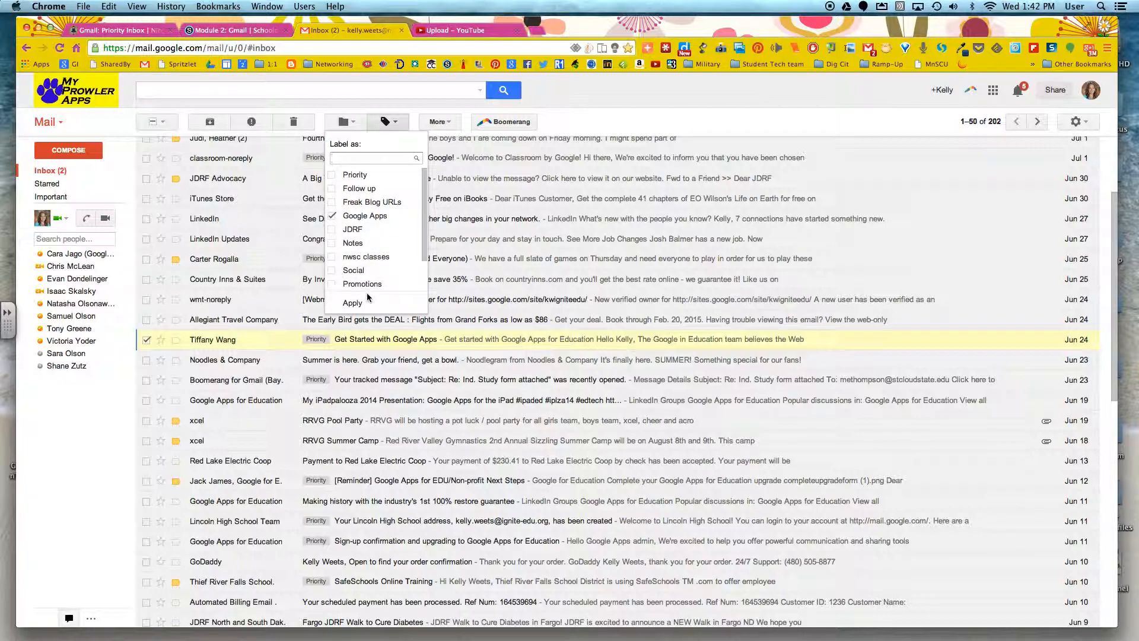
{"action": "left_click", "coordinate": [351, 303]}
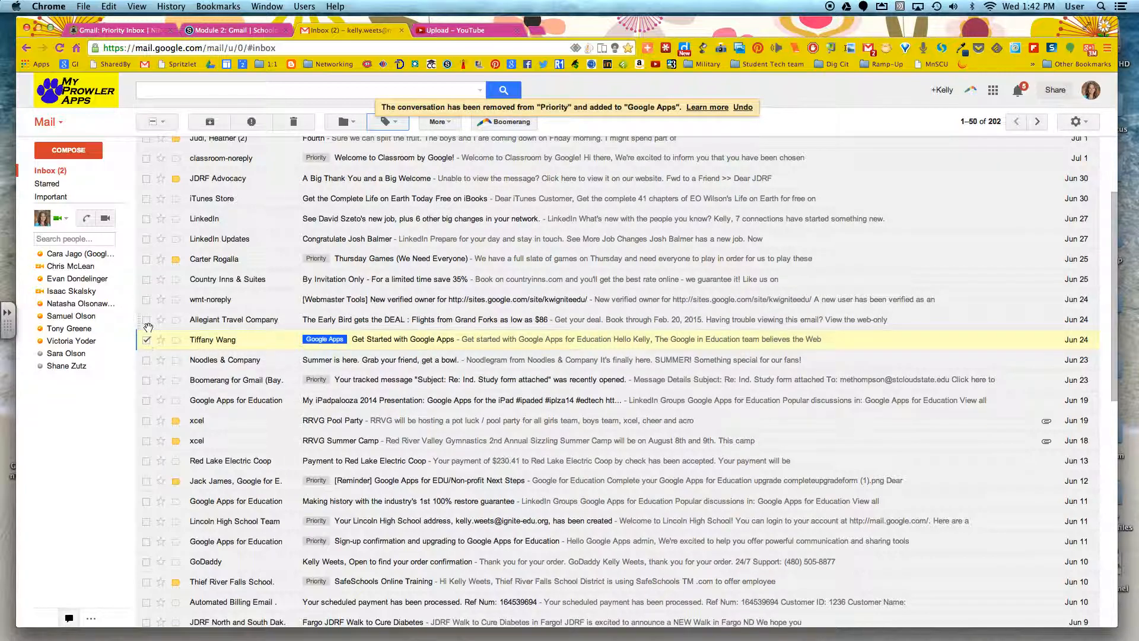
{"action": "left_click", "coordinate": [147, 319]}
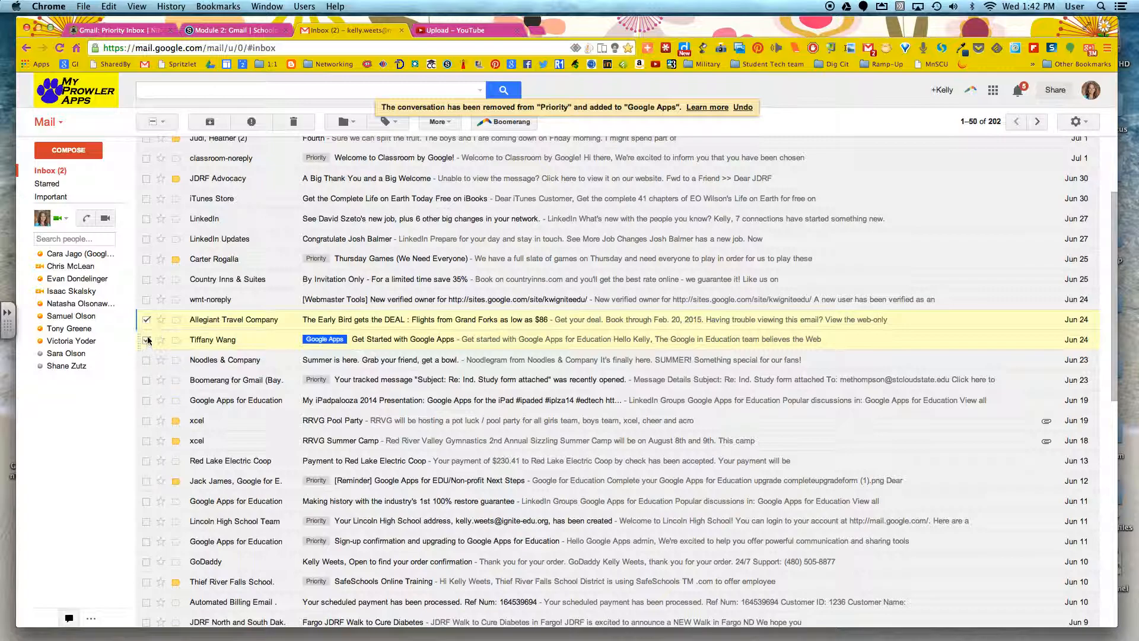
{"action": "left_click", "coordinate": [147, 339]}
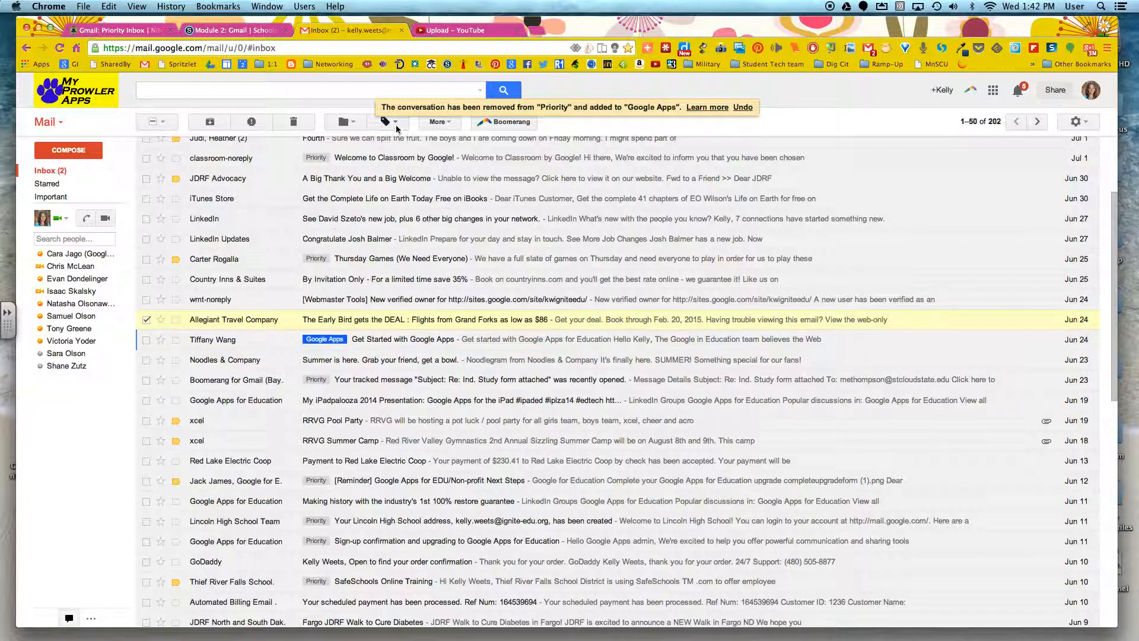
Dismiss the Labels dropdown and expand the sidebar's full list of labels and folders
{"action": "left_click", "coordinate": [387, 121]}
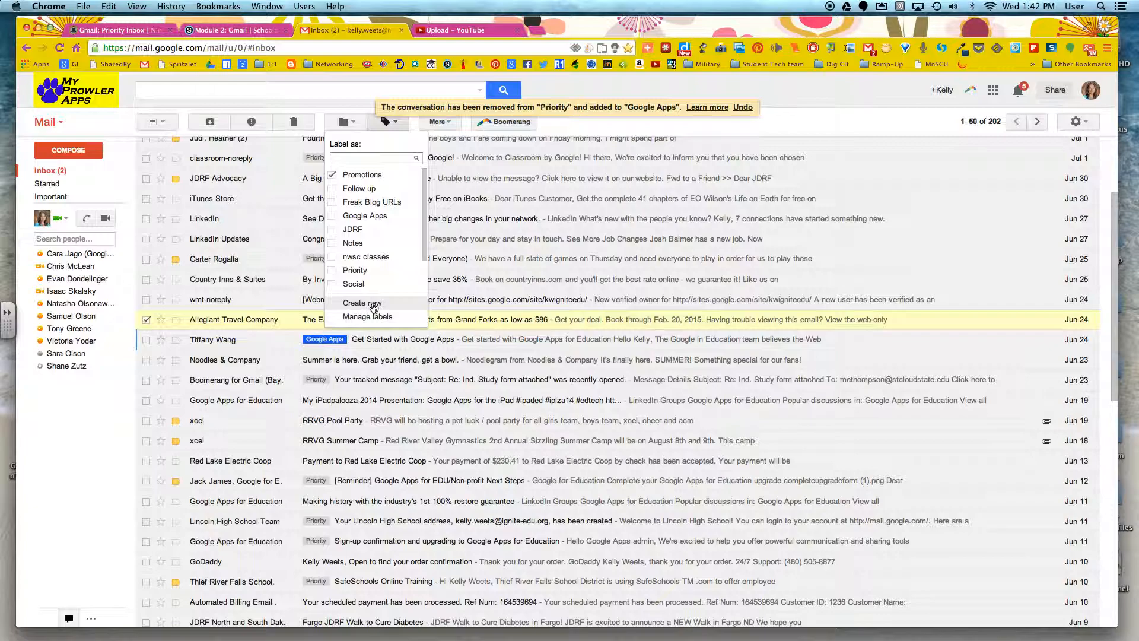
{"action": "mouse_move", "coordinate": [367, 261]}
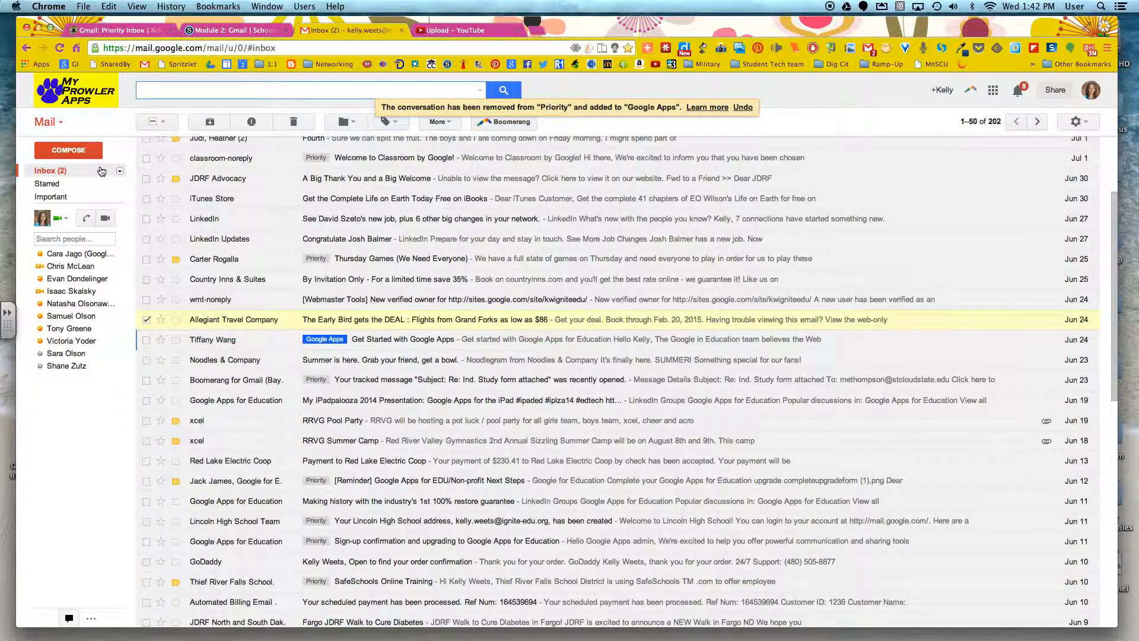
{"action": "left_click", "coordinate": [118, 171]}
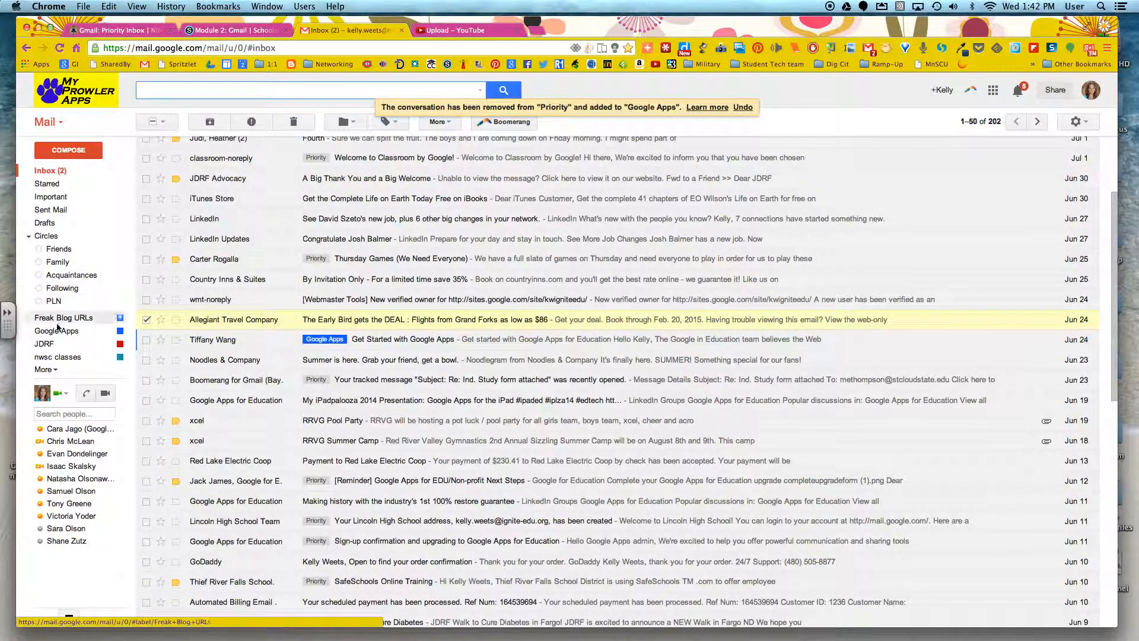
{"action": "left_click", "coordinate": [43, 369]}
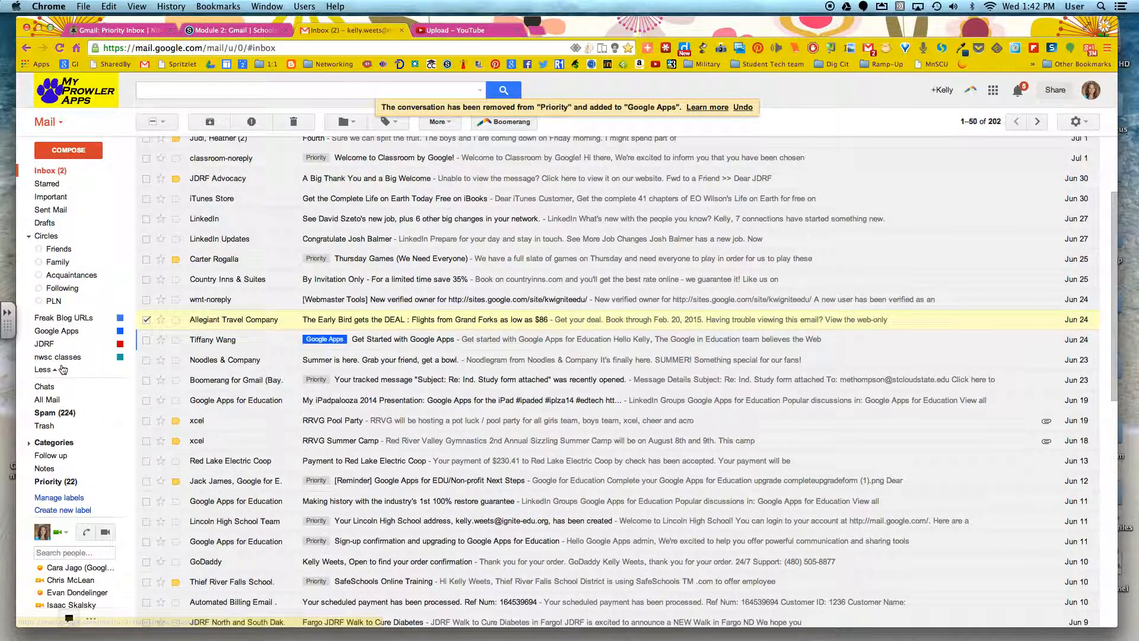
Show the eight Google Apps conversations, then the JDRF label's 32 conversations
{"action": "left_click", "coordinate": [57, 331]}
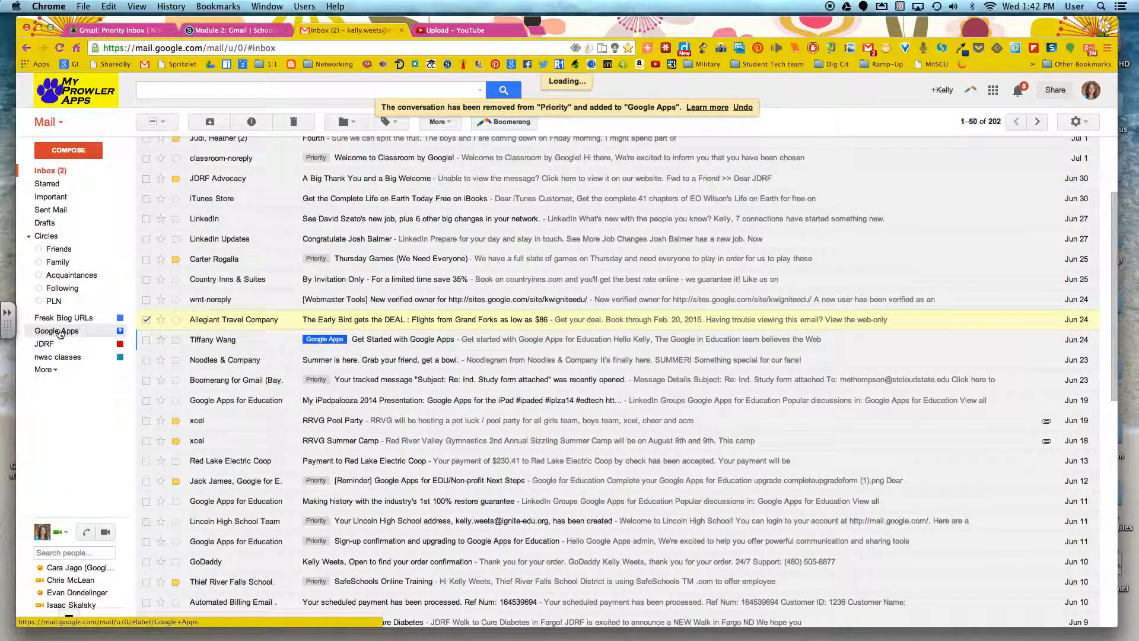
{"action": "left_click", "coordinate": [56, 331]}
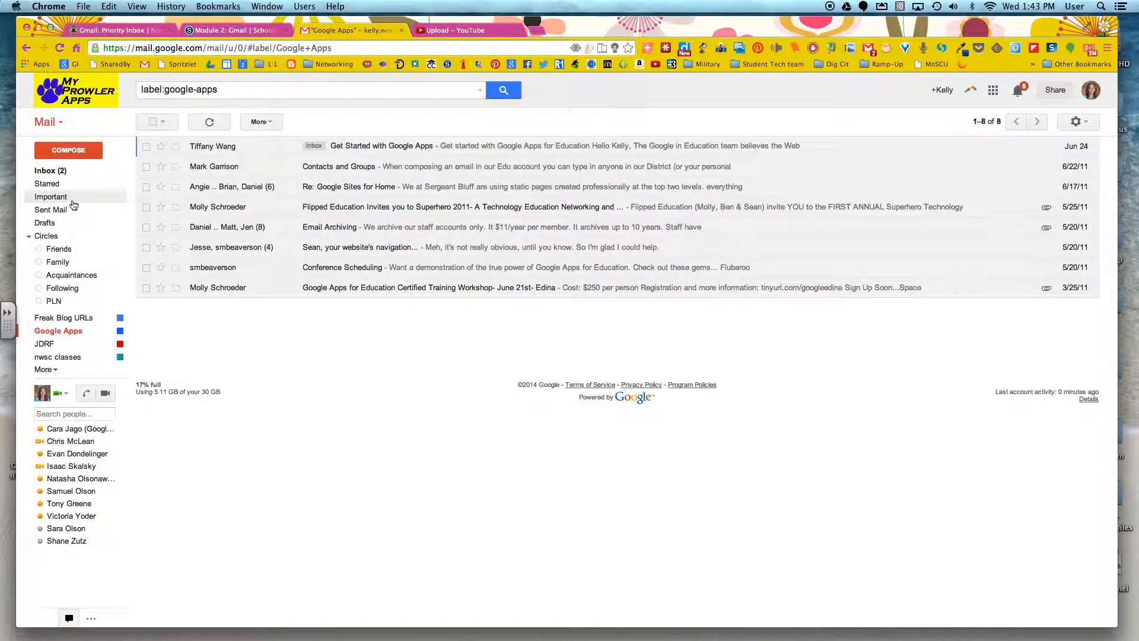
{"action": "left_click", "coordinate": [44, 343]}
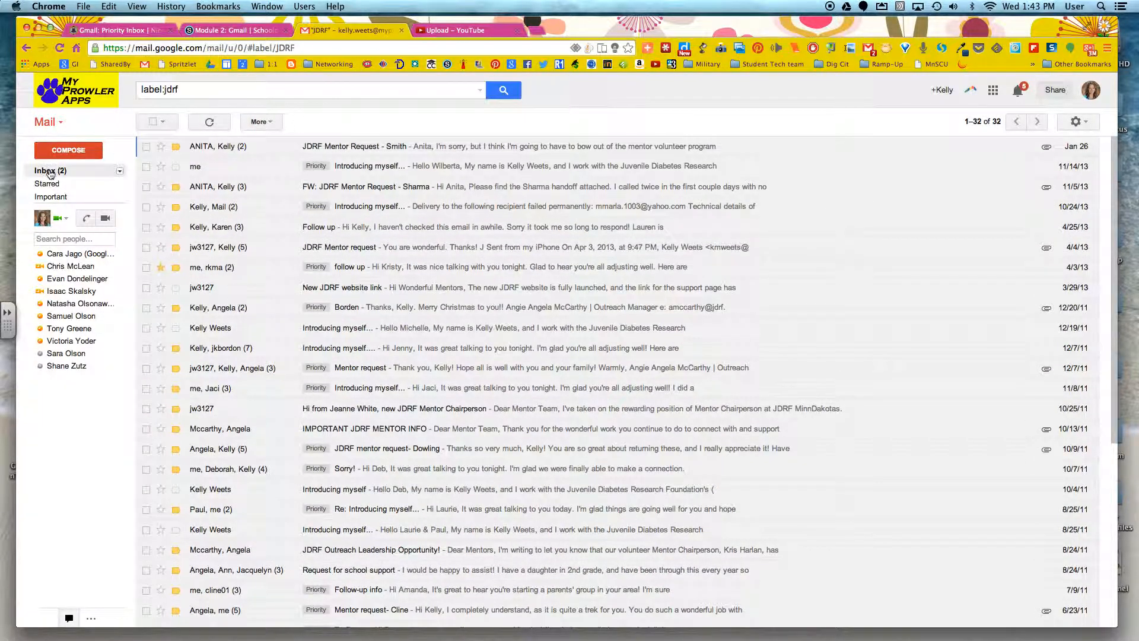
Return to the full inbox of 202 conversations
{"action": "left_click", "coordinate": [46, 169]}
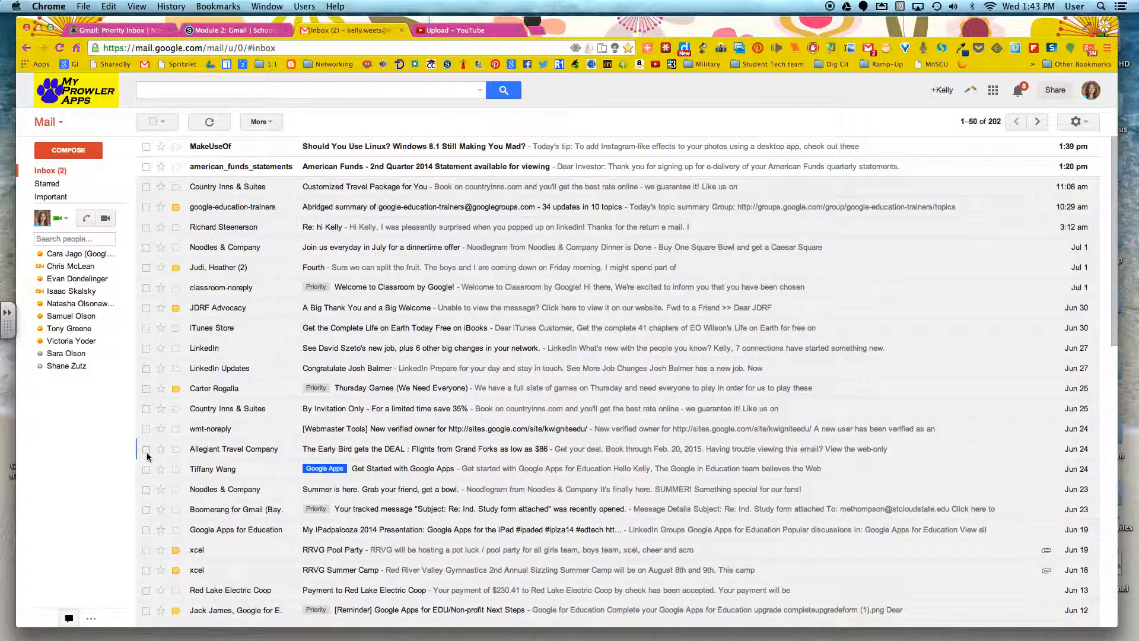
{"action": "mouse_move", "coordinate": [346, 274]}
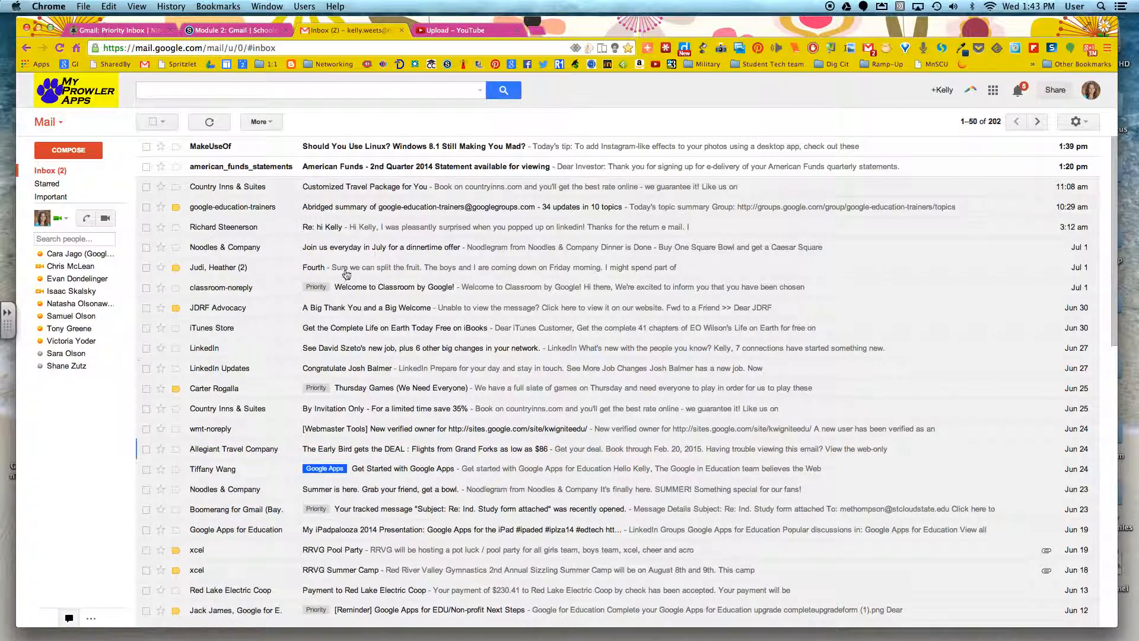
{"action": "mouse_move", "coordinate": [406, 190]}
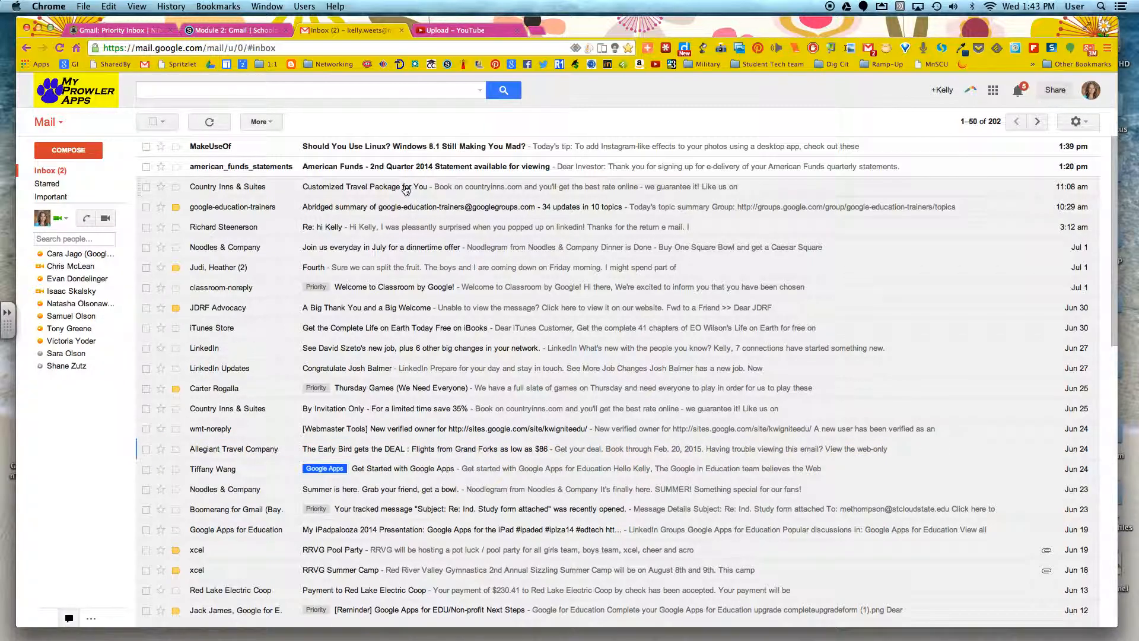